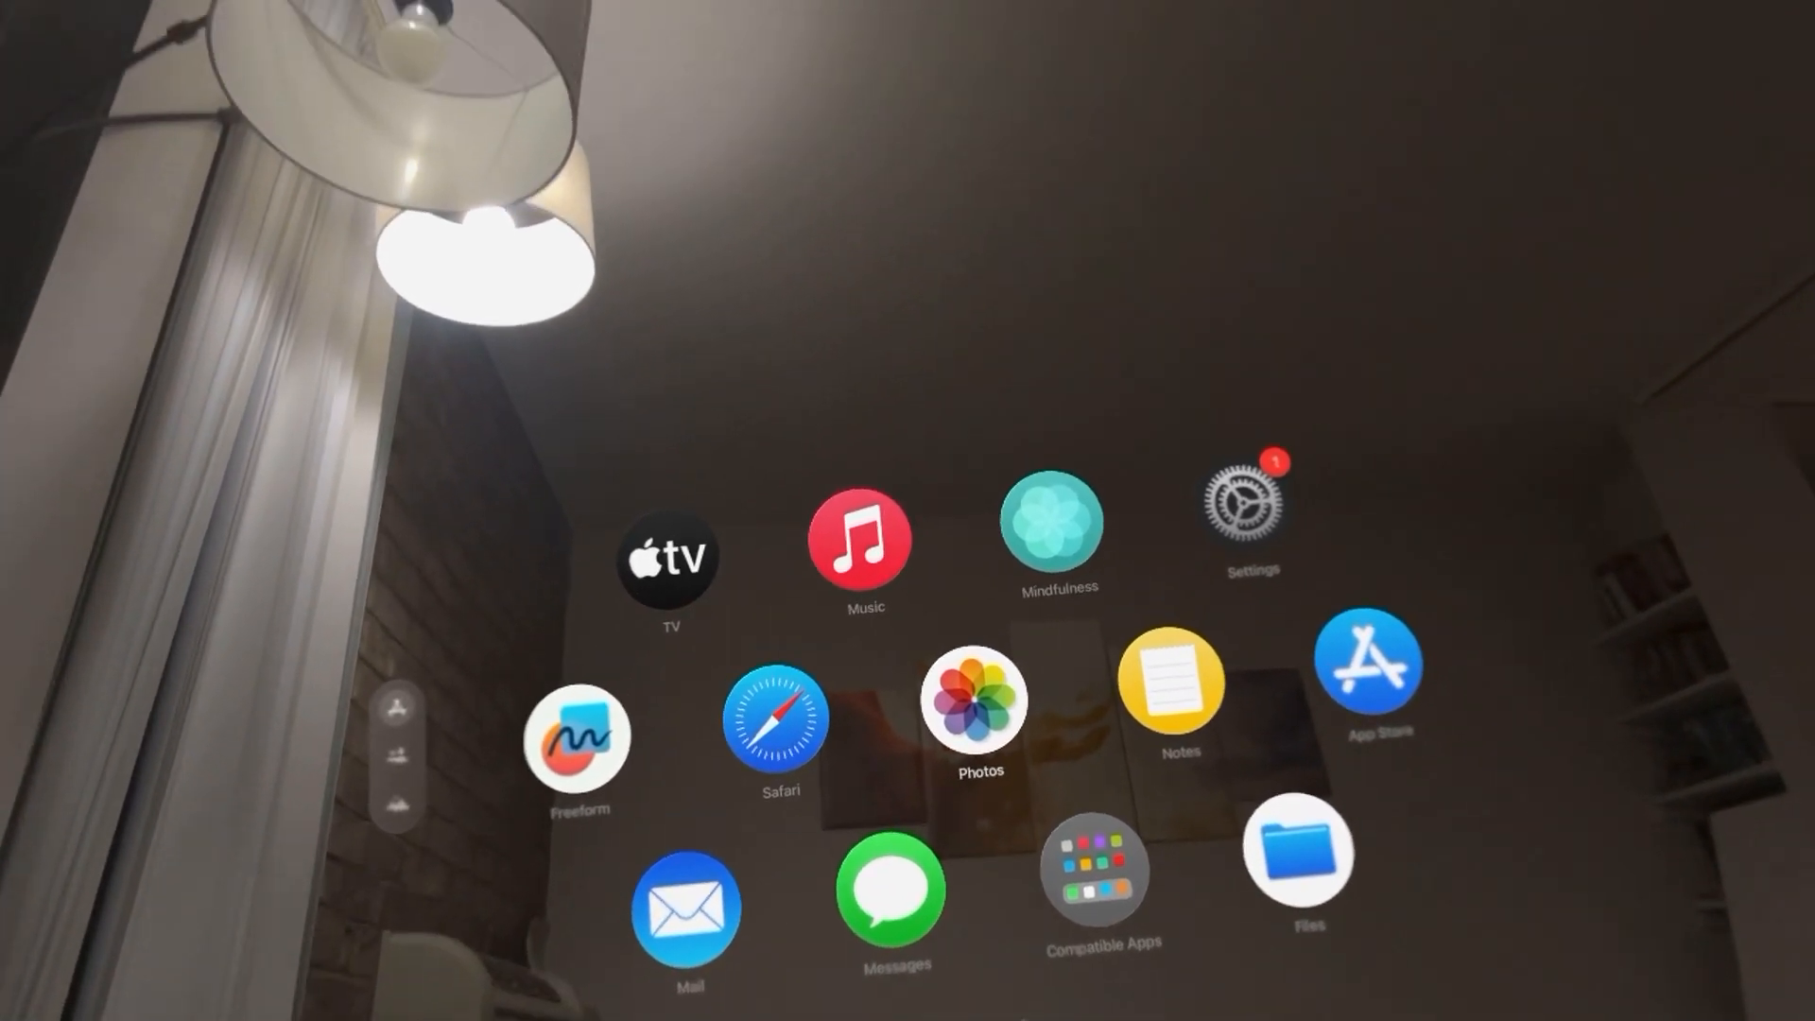
Launch the Settings app from the visionOS Home View.
{"action": "left_click", "coordinate": [1252, 514]}
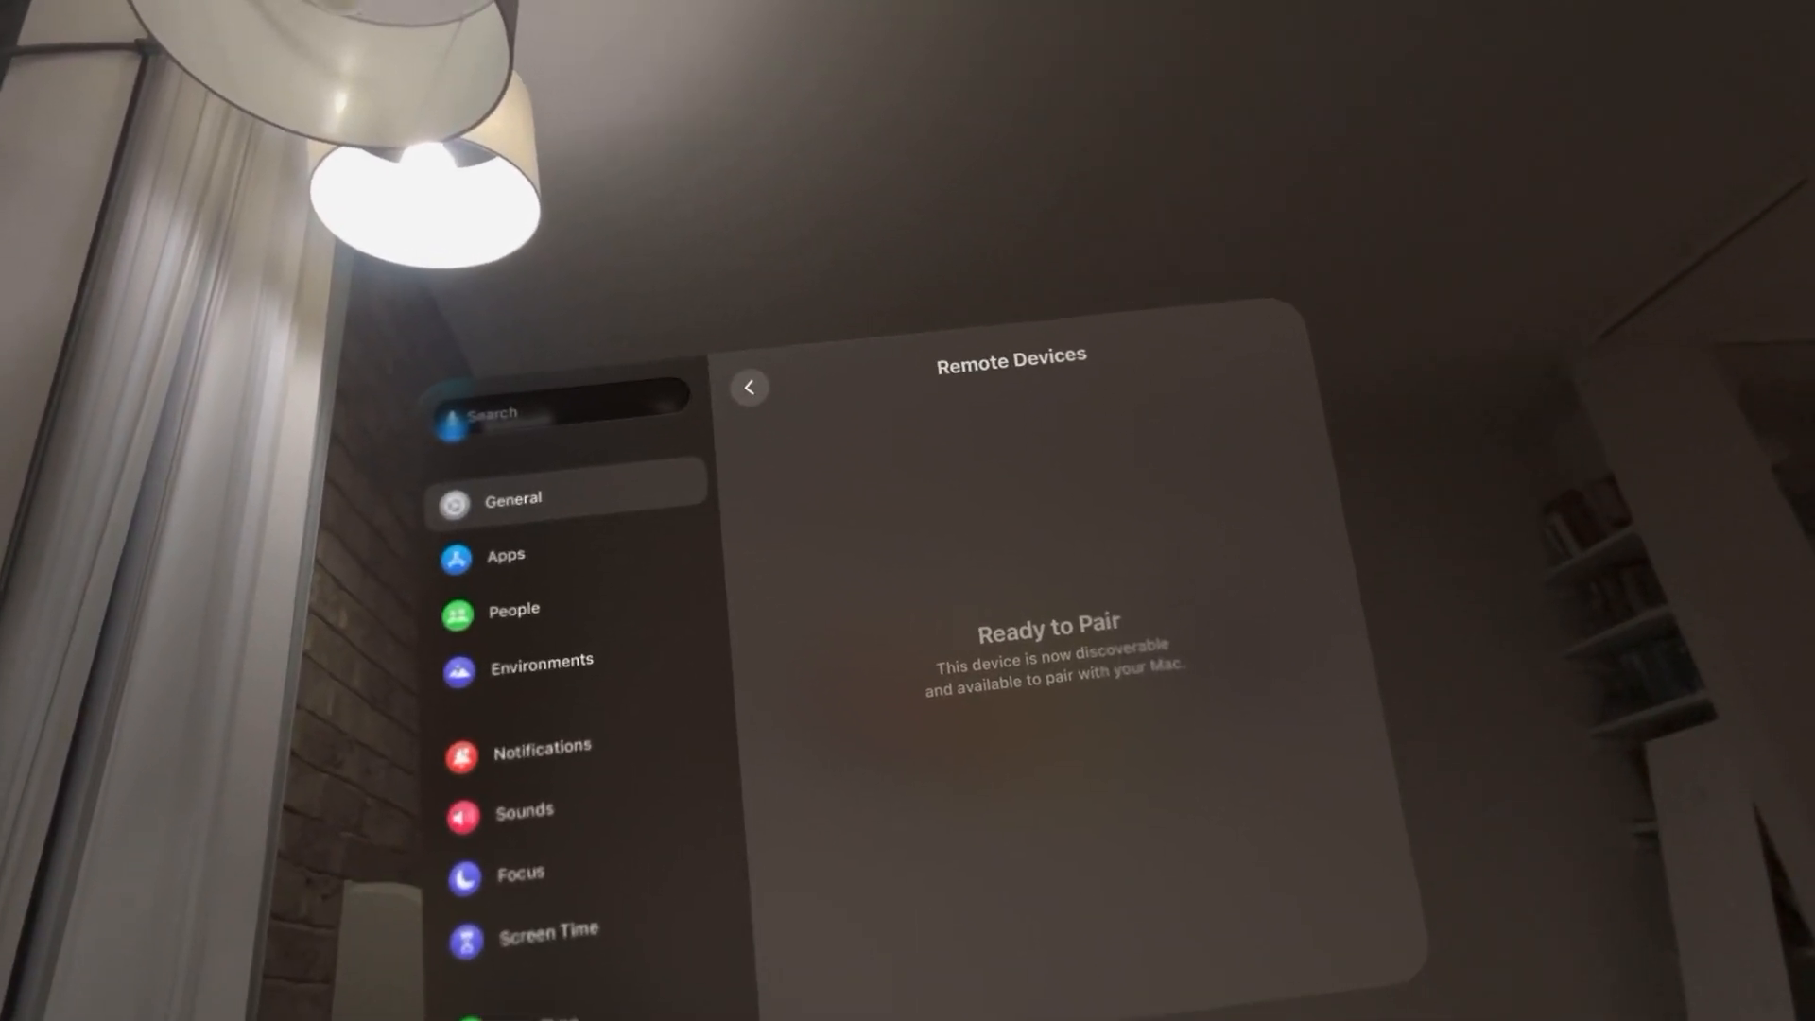
Return from Remote Devices to the General settings list.
{"action": "left_click", "coordinate": [751, 386]}
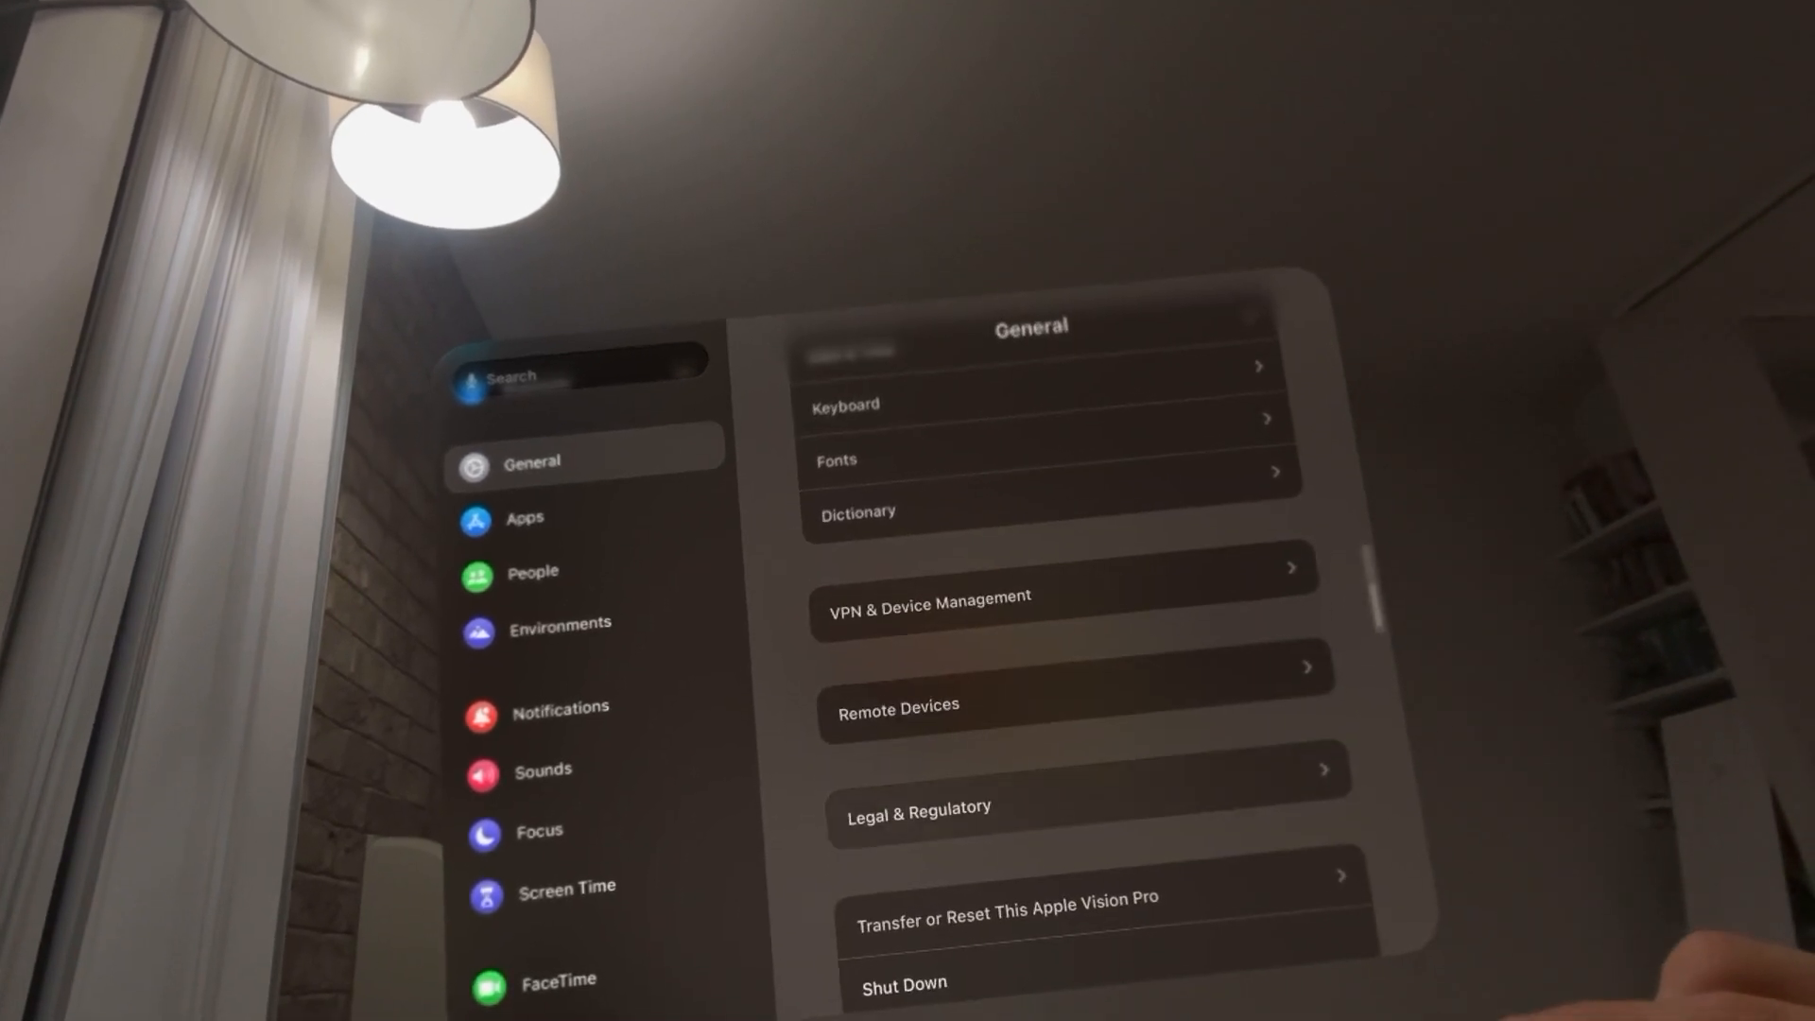